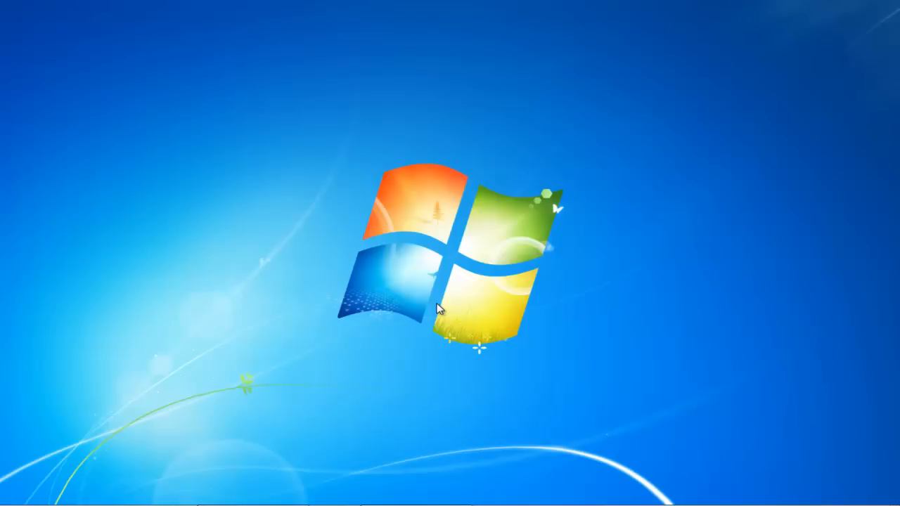
mouse_move(237, 386)
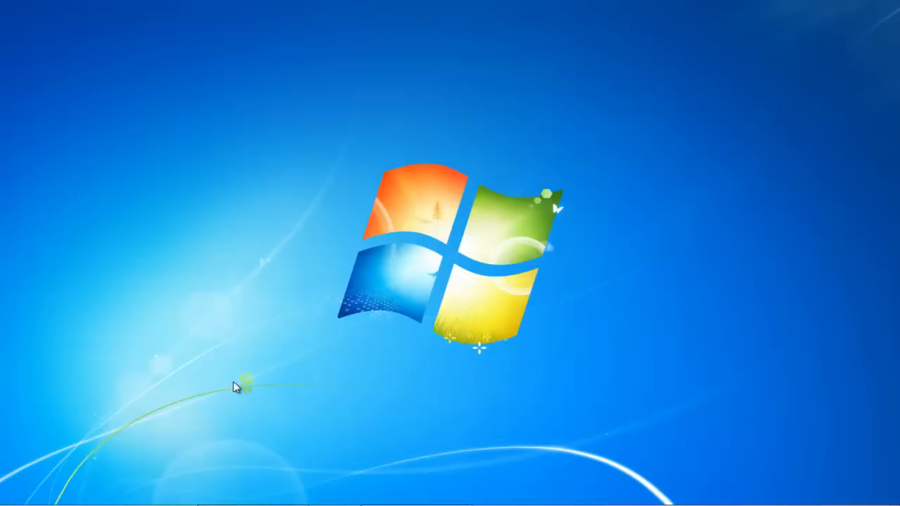
Open the Windows 7 Start menu
left_click(10, 491)
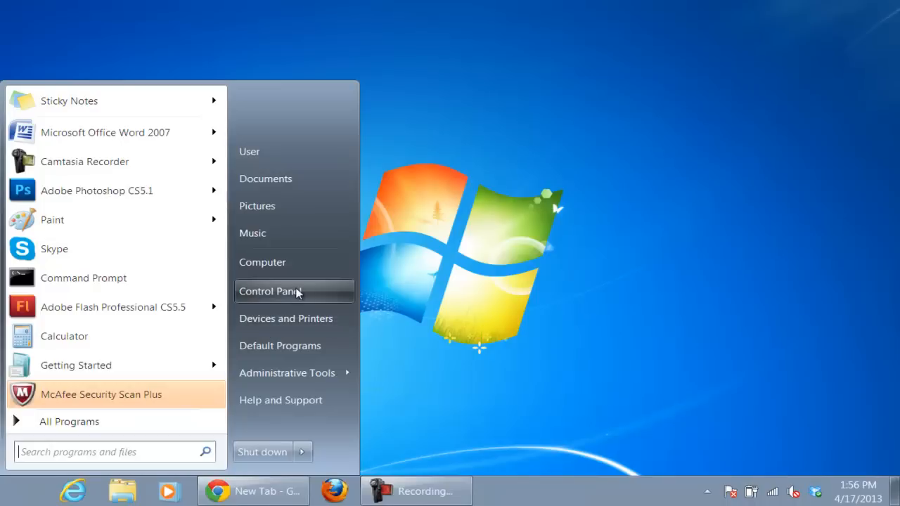
From Control Panel's Flash Player Advanced tab, run Check Now for updates
left_click(270, 291)
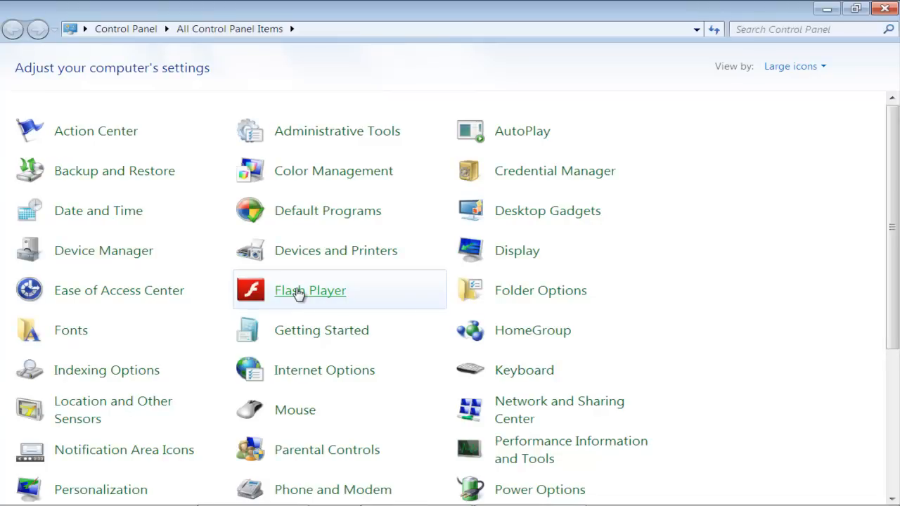
left_click(310, 290)
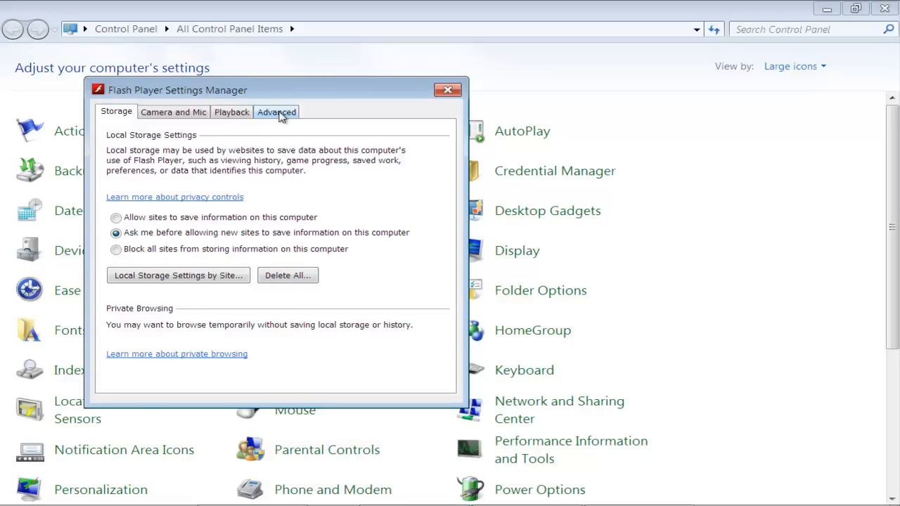
left_click(277, 112)
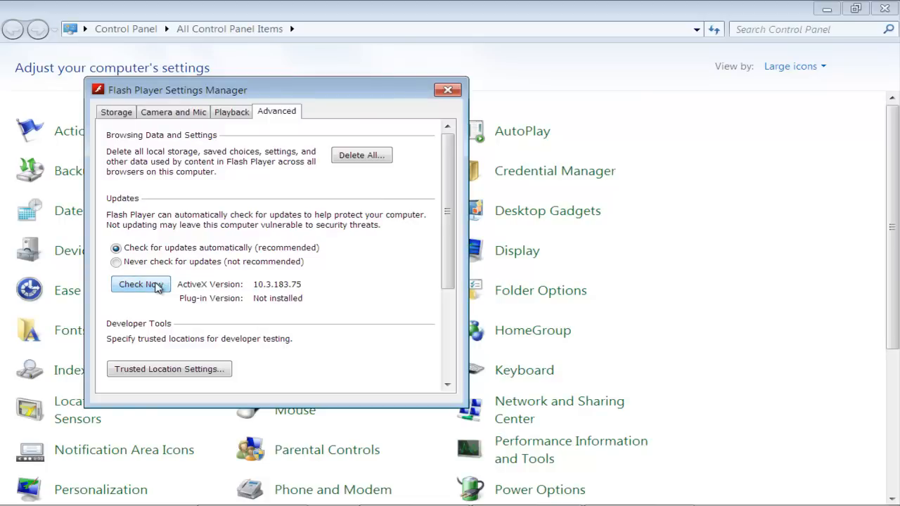
left_click(139, 284)
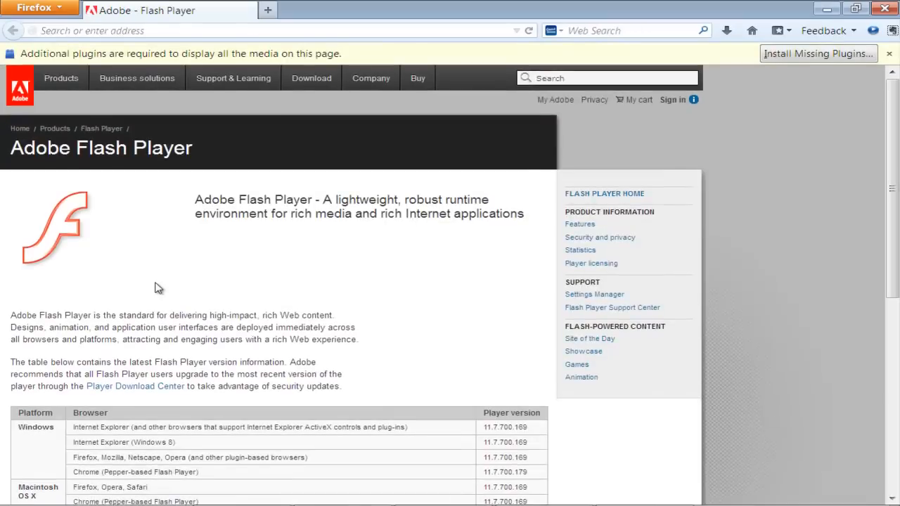
Download Flash Player 11.7.700.169 for Windows 32-bit from the Player Download Center
scroll("down", 3)
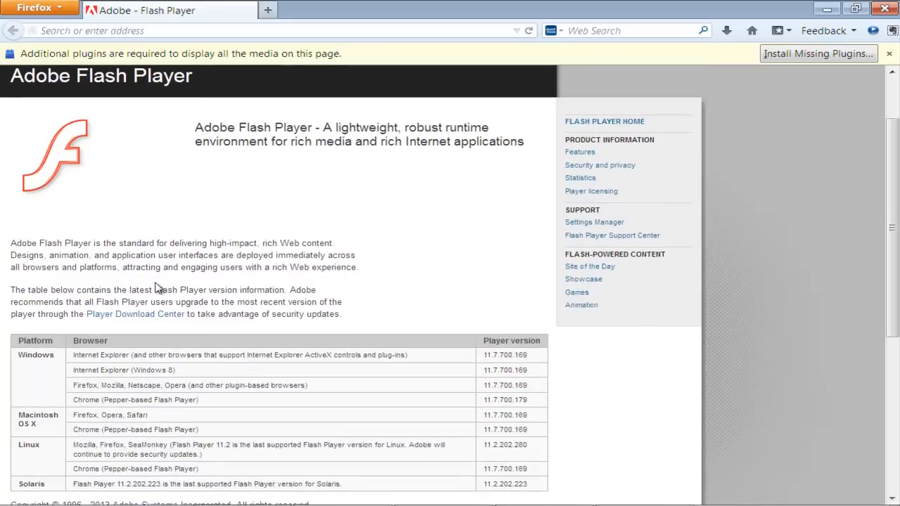
left_click(135, 314)
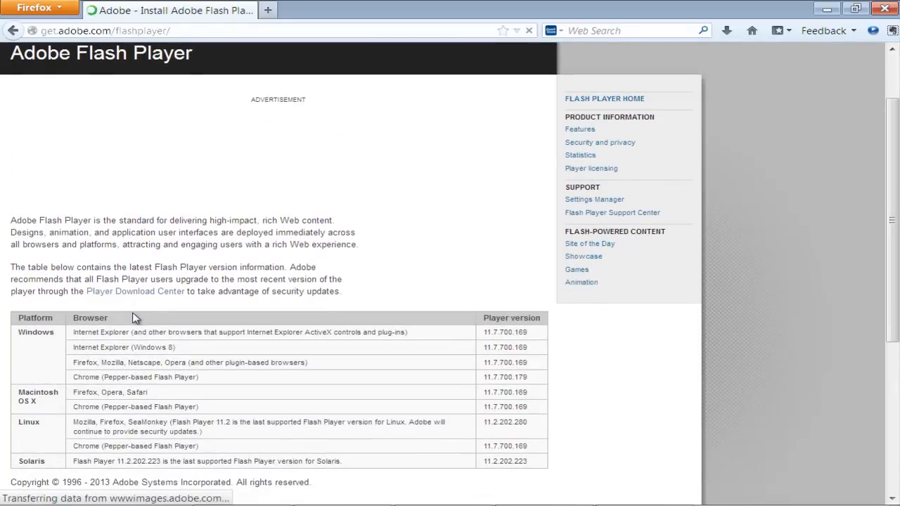
left_click(135, 291)
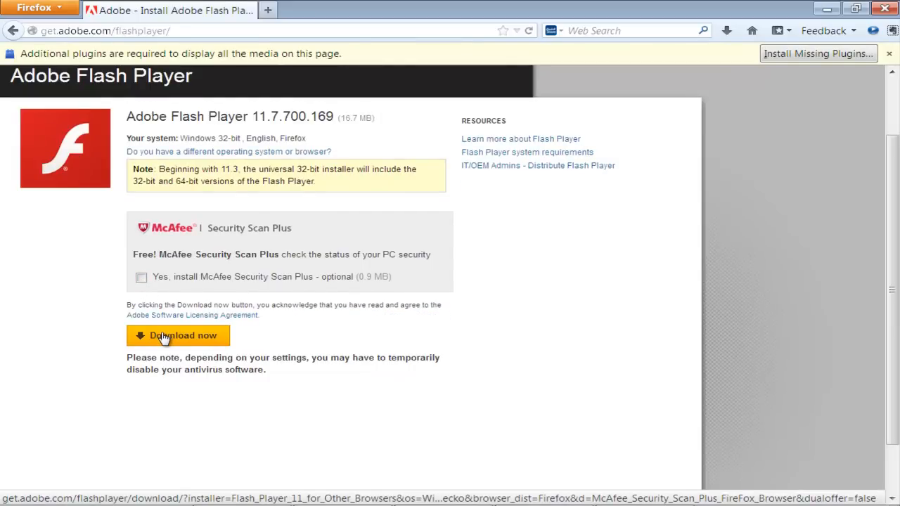
left_click(178, 335)
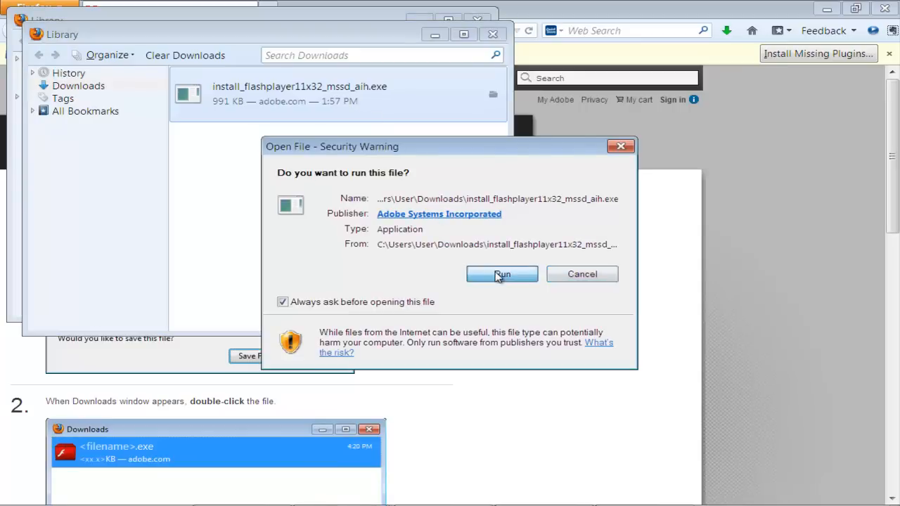
Run install_flashplayer11x32_mssd_aih.exe from the Firefox downloads list
left_click(502, 274)
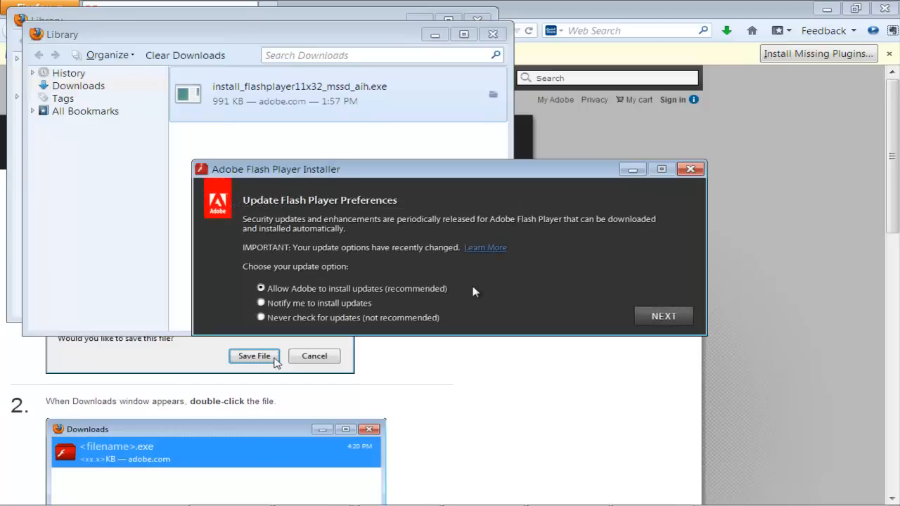
mouse_move(272, 308)
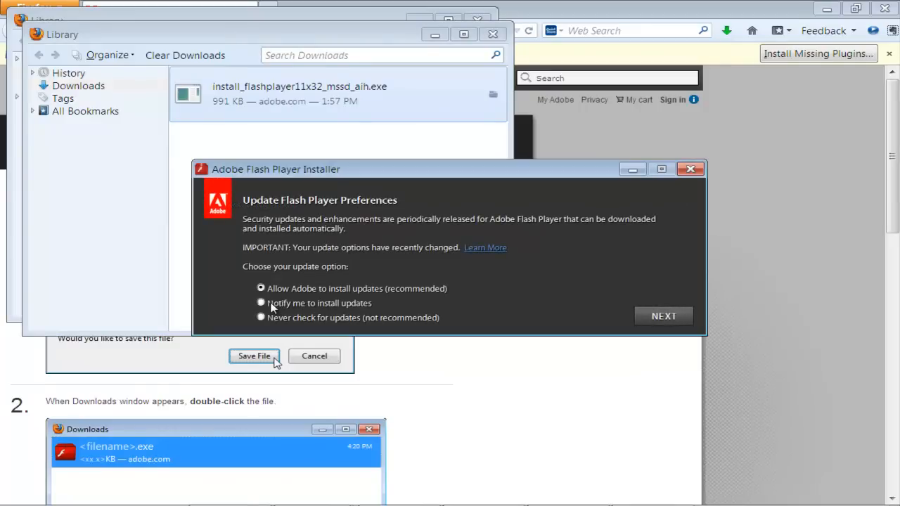
Choose 'Notify me to install updates' and continue the installer
left_click(261, 303)
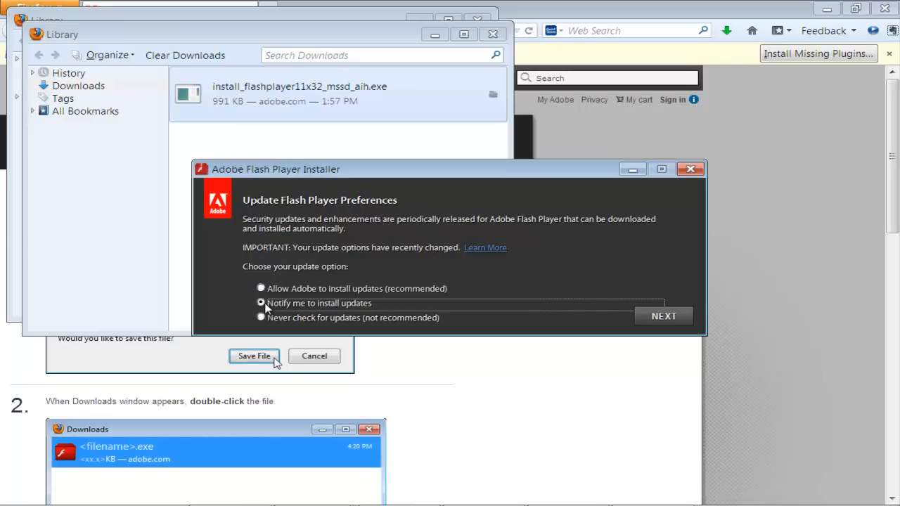
mouse_move(636, 314)
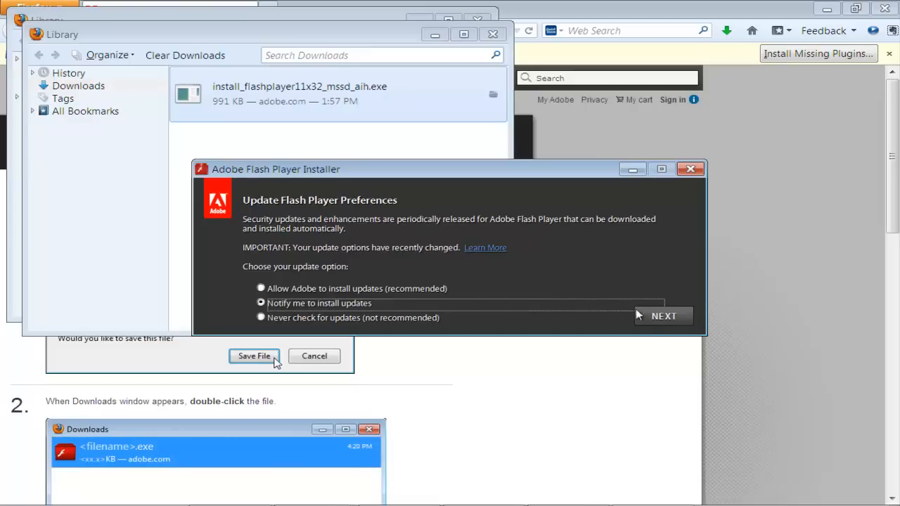
left_click(663, 316)
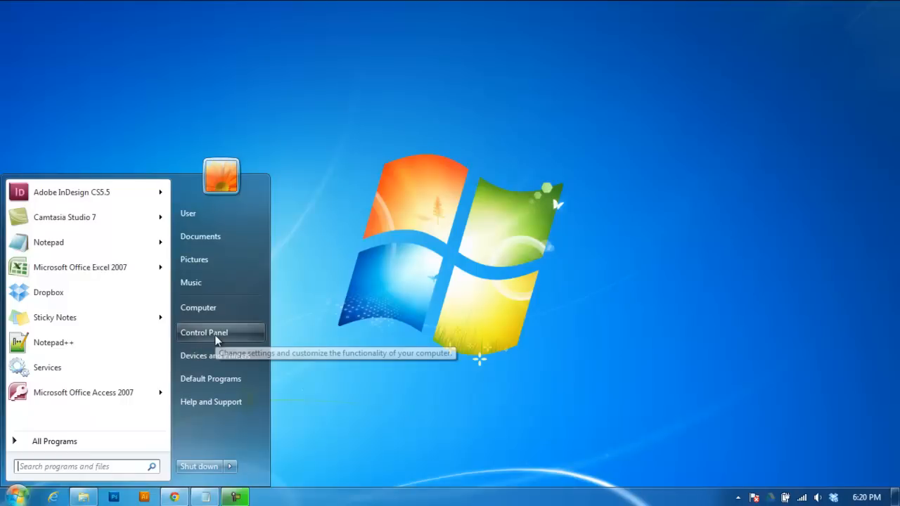
Open Control Panel's Flash Player (32-bit) Advanced tab to check the 11.7.700.170 version
left_click(204, 332)
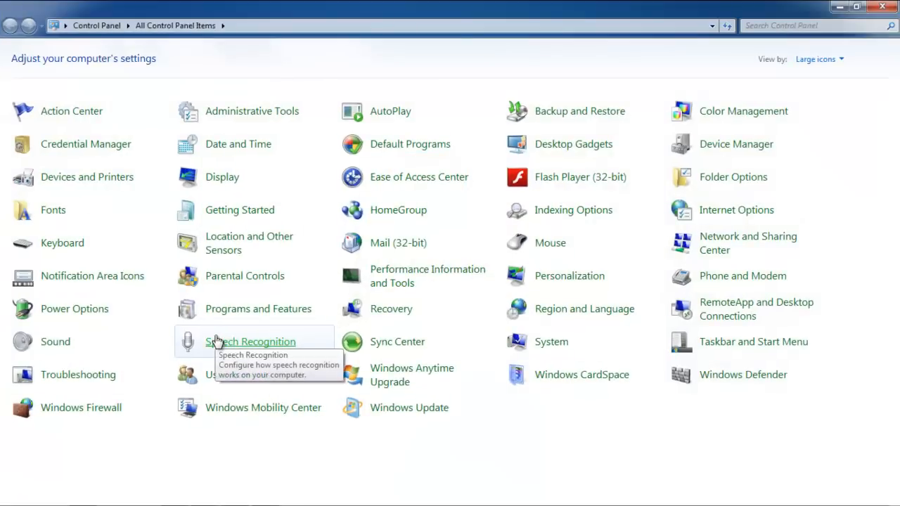
left_click(580, 176)
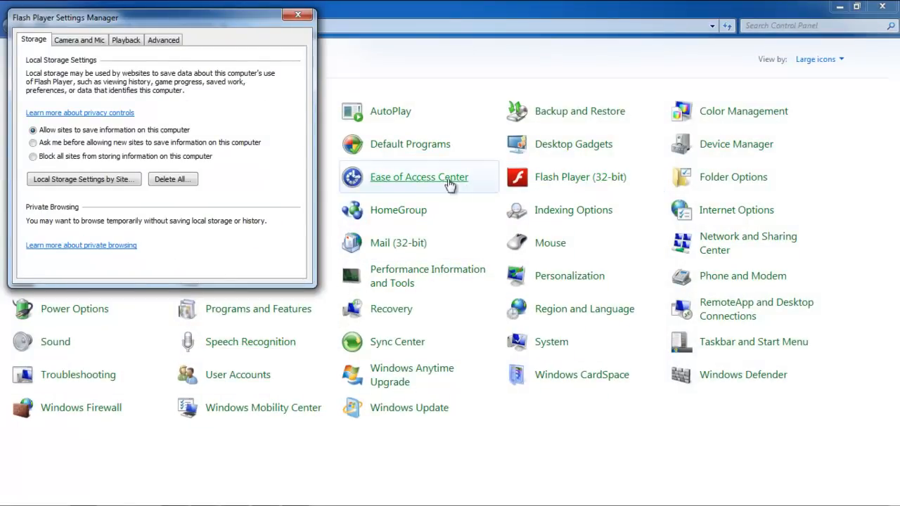
left_click(163, 40)
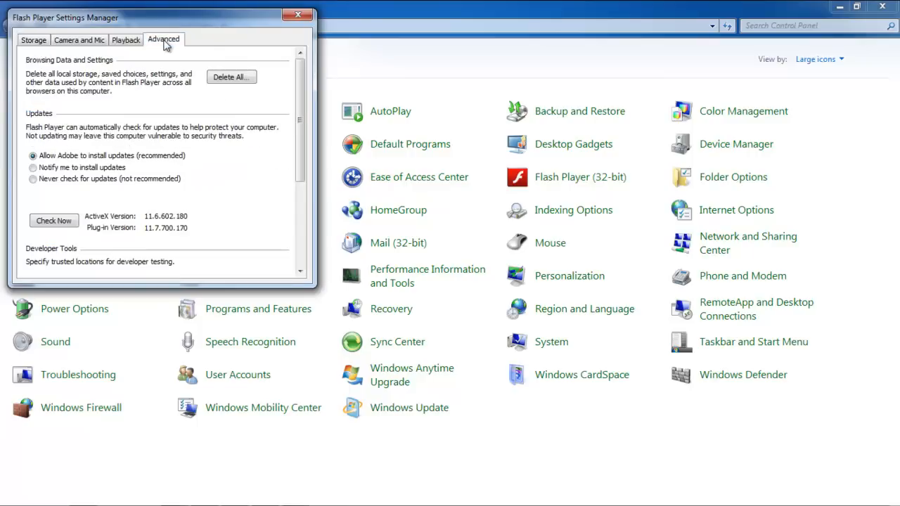